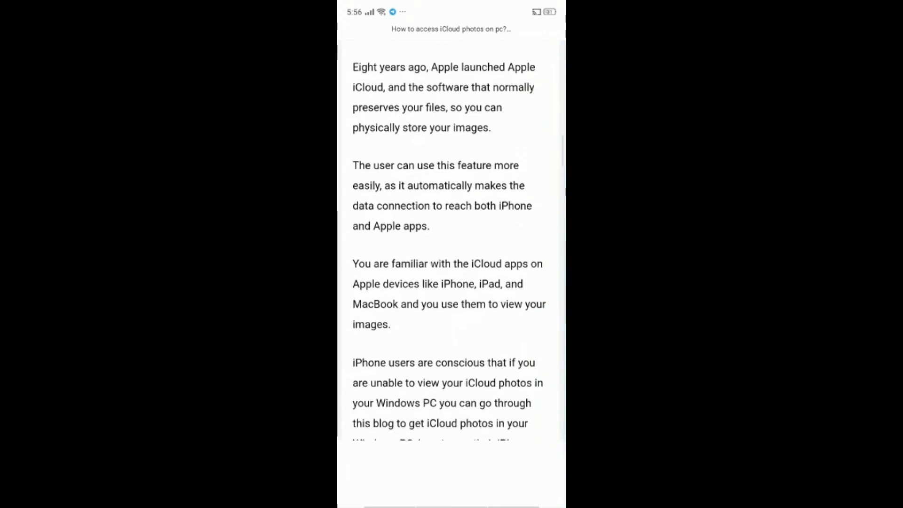
scroll(down, 3)
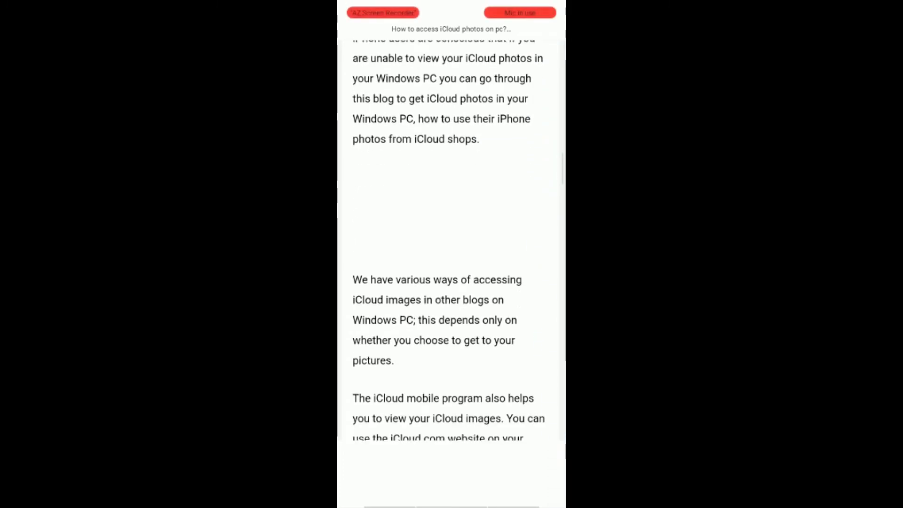
scroll(down, 3)
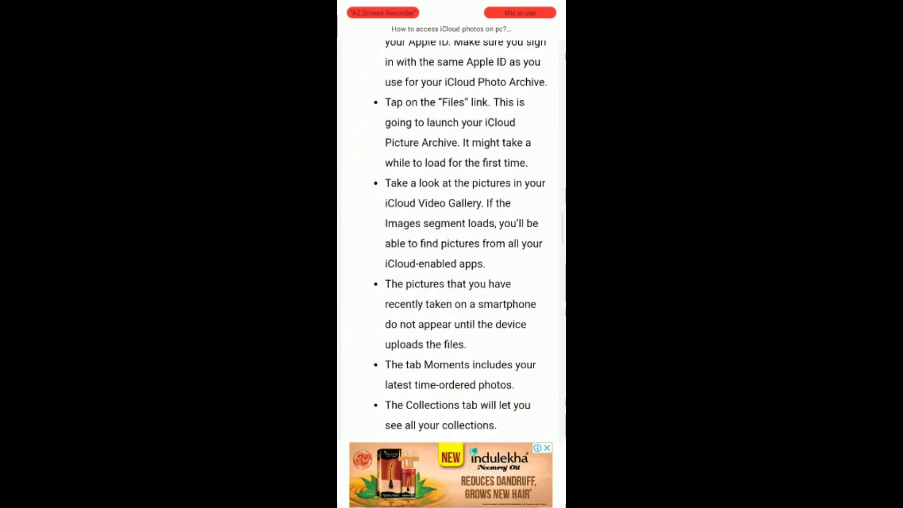
scroll(down, 3)
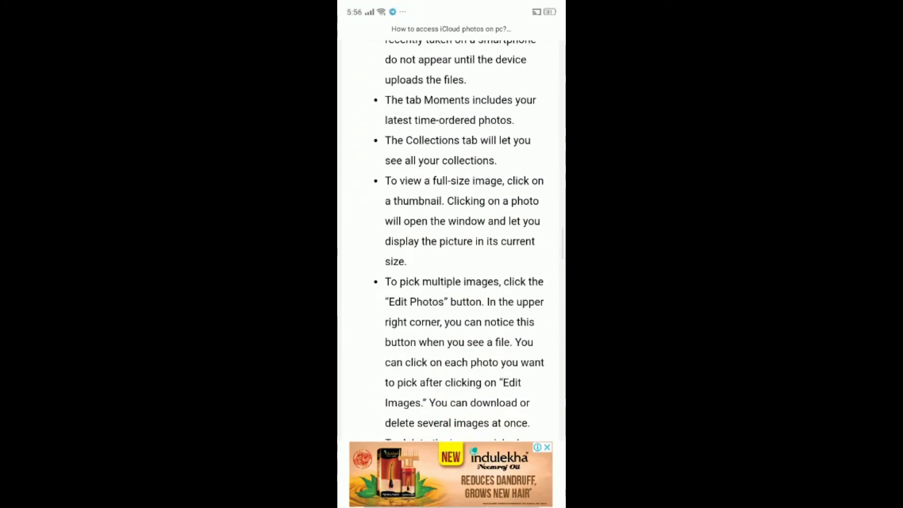
scroll(down, 3)
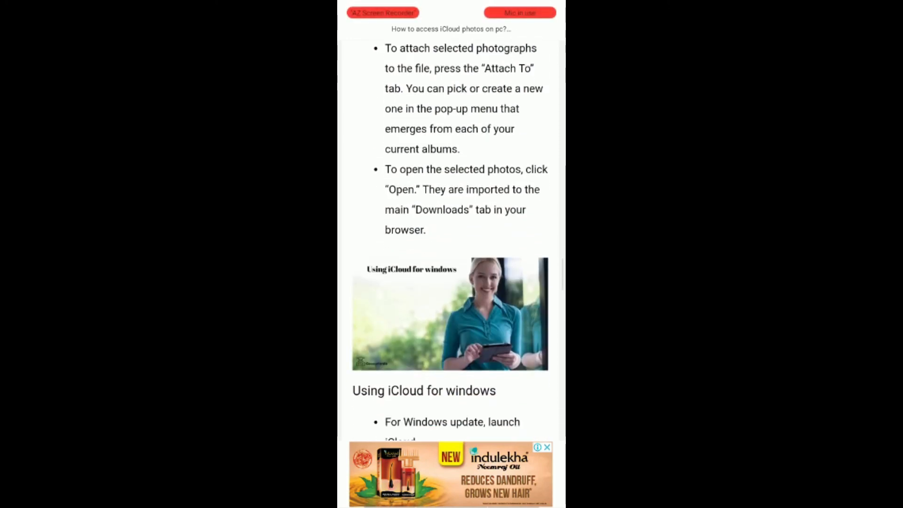
scroll(down, 3)
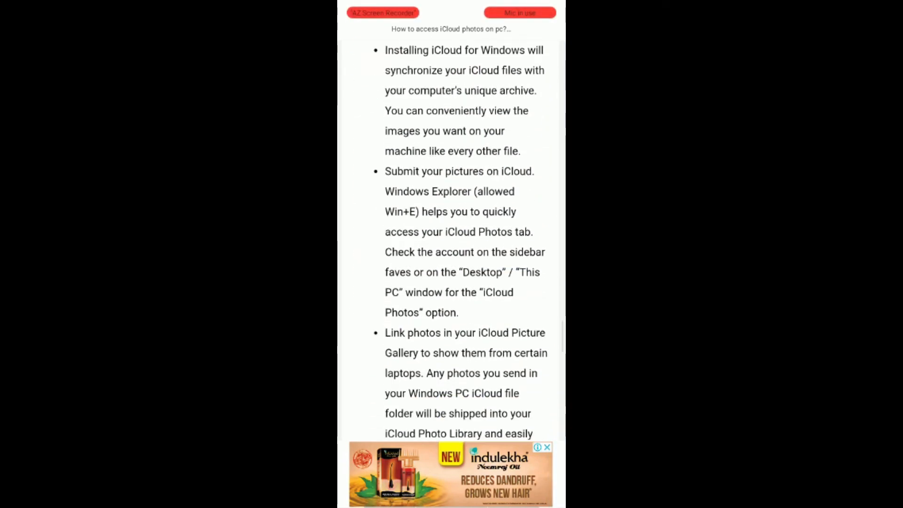
scroll(down, 3)
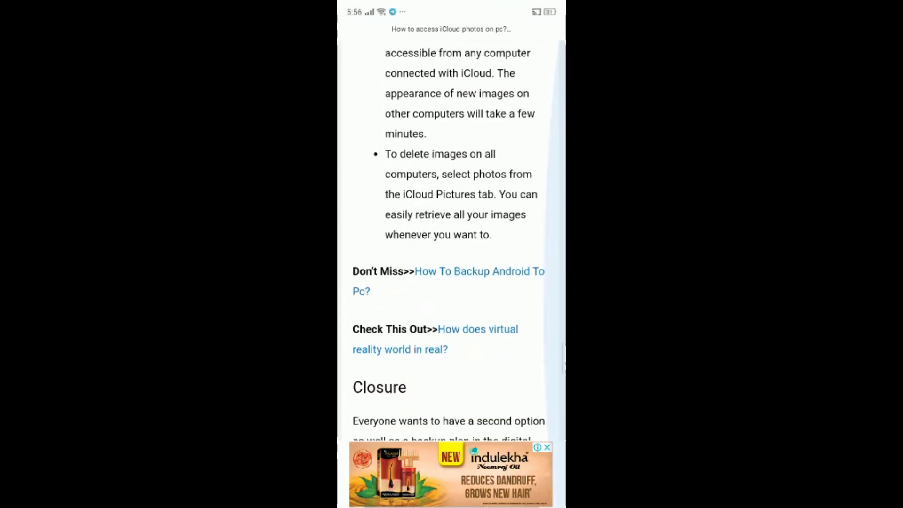
scroll(down, 3)
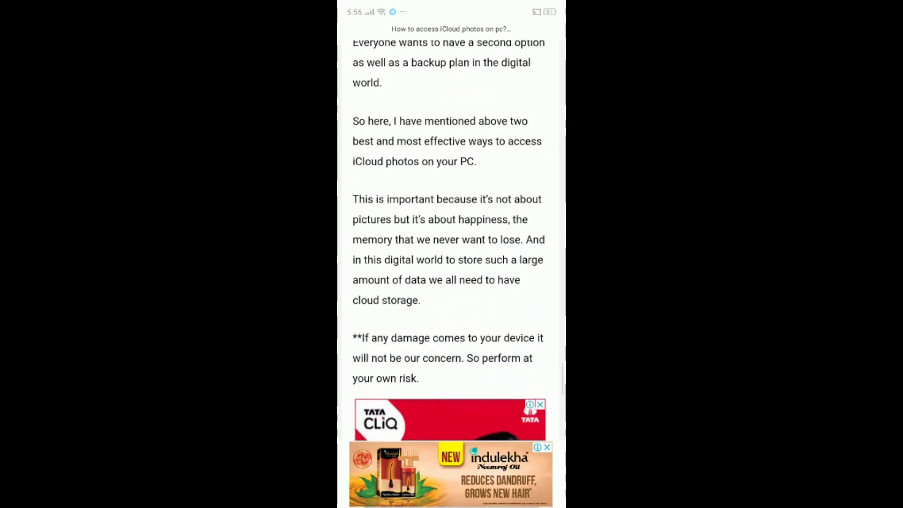